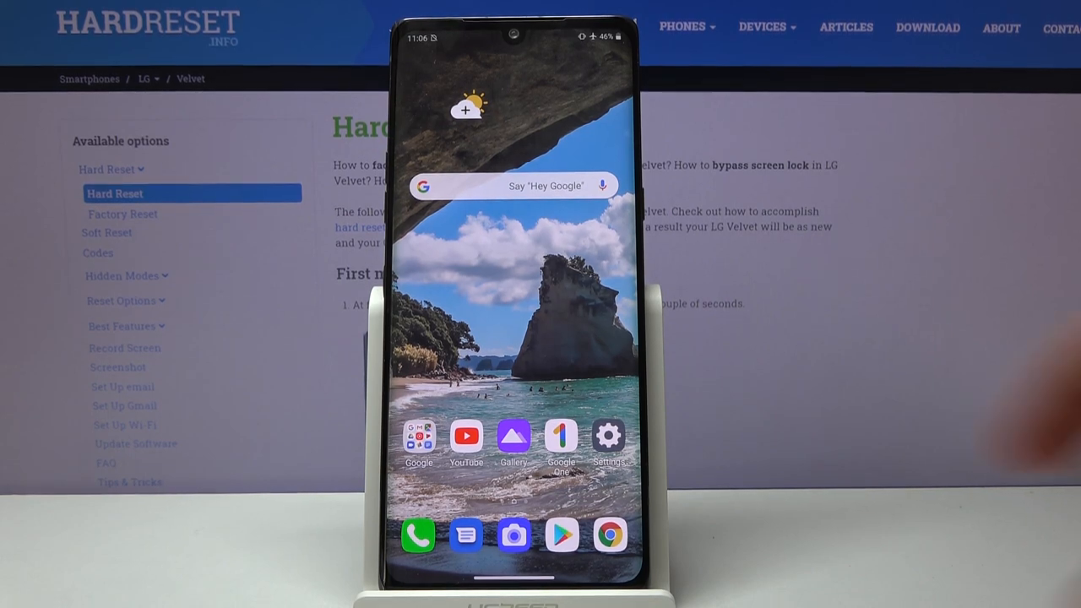
Enable Use Night mode under Display > Night mode so the interface goes dark, then go home.
click(607, 436)
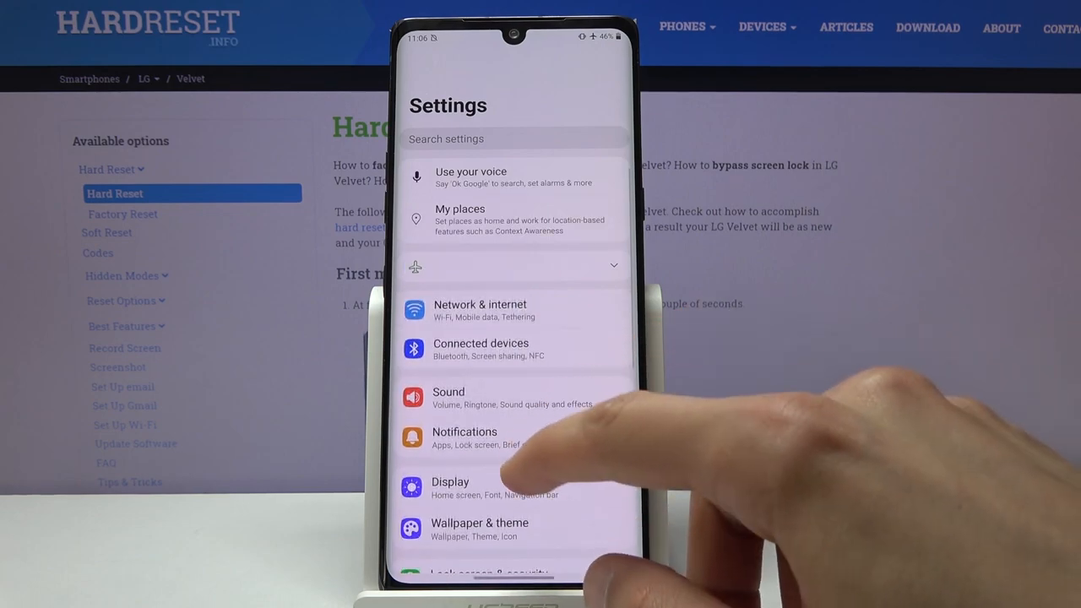
click(449, 486)
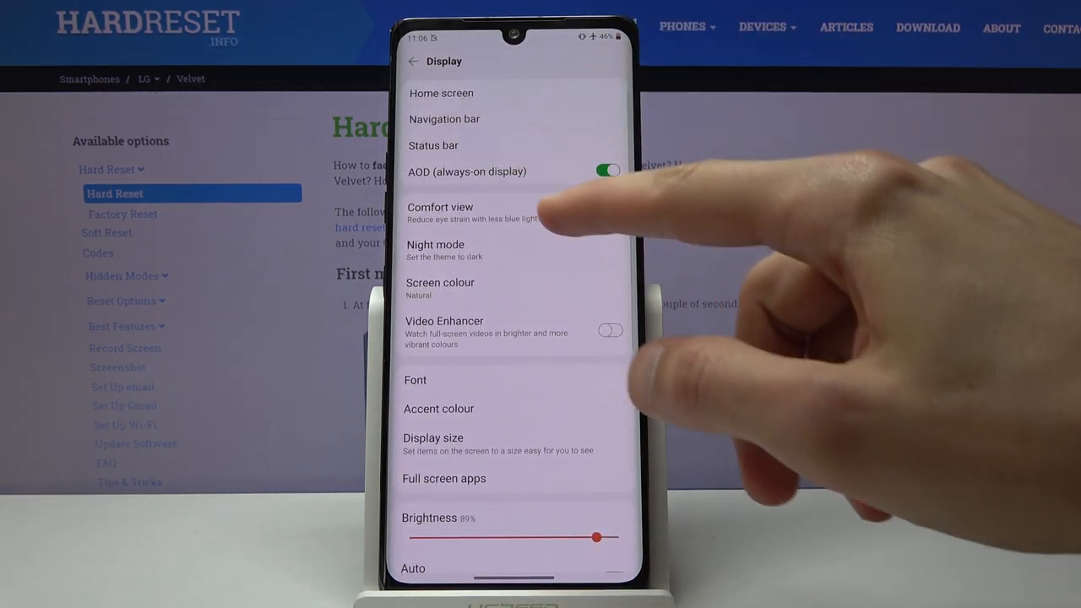
click(436, 250)
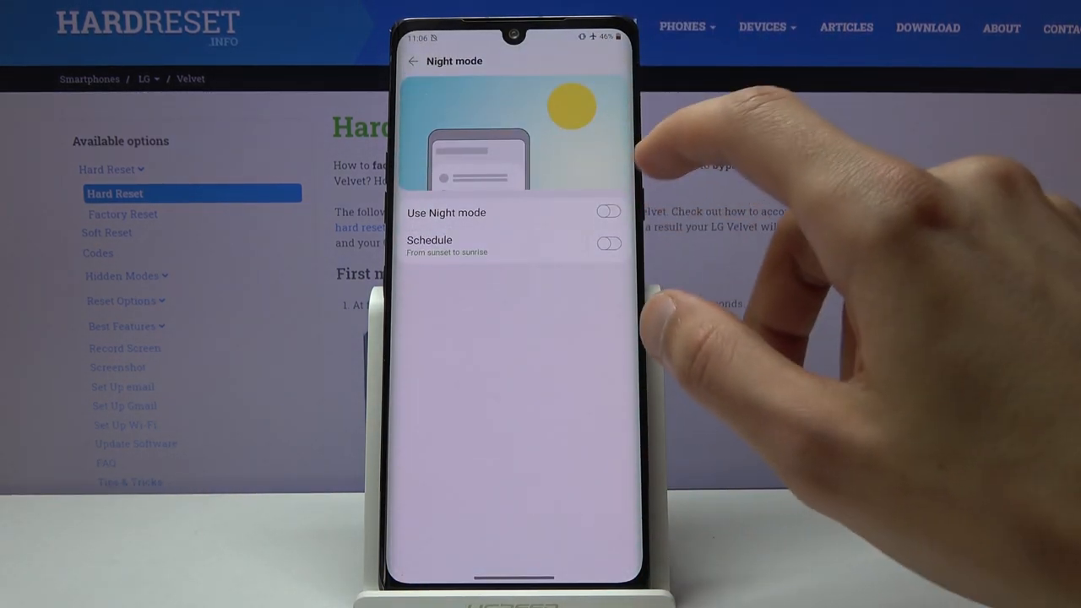
click(608, 211)
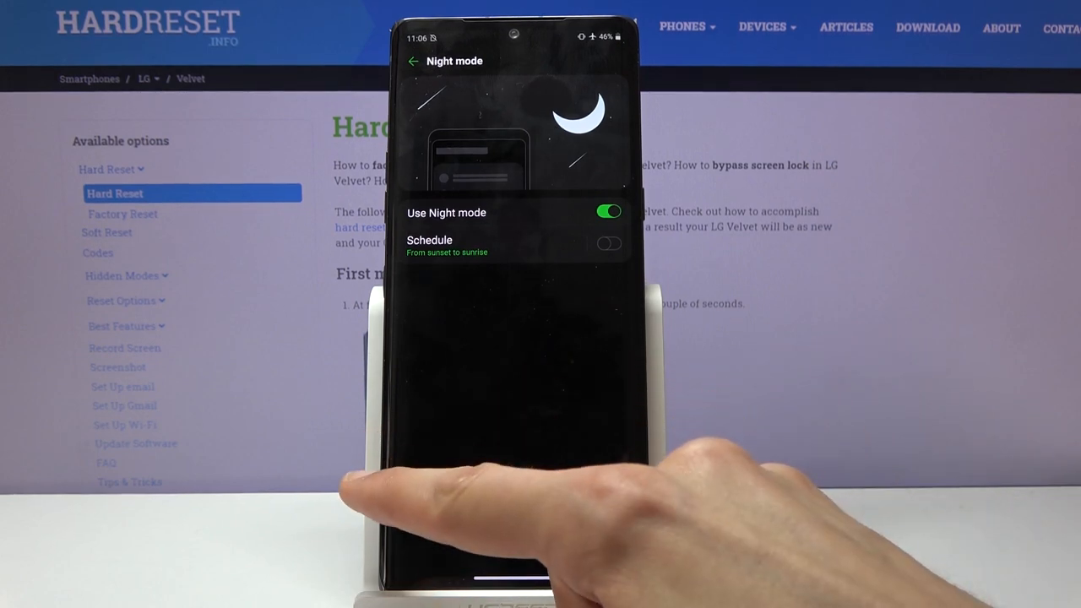
click(412, 61)
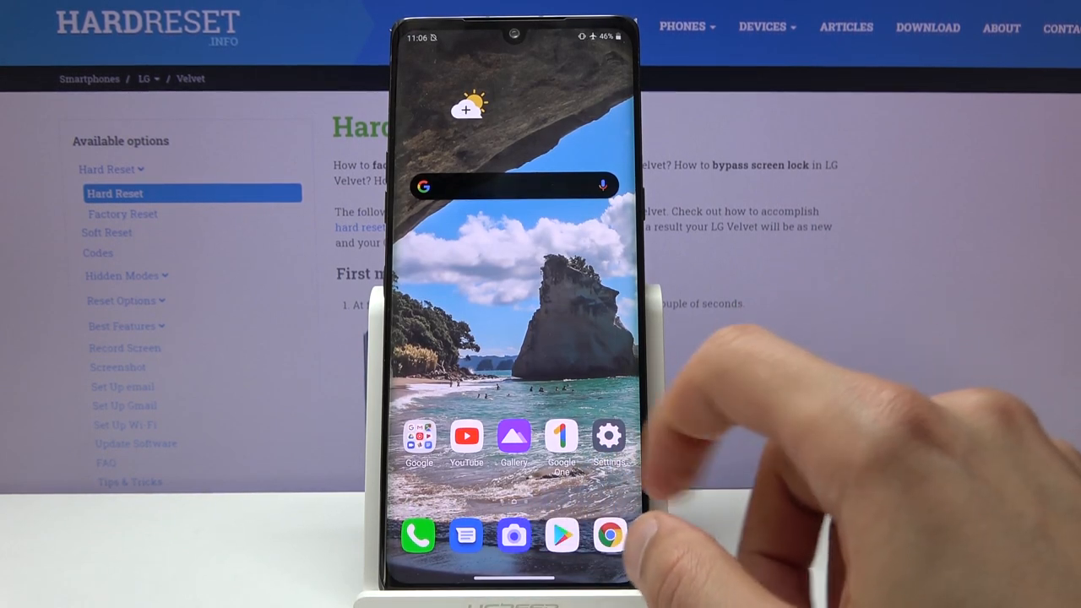
In Display > Navigation bar, select Buttons only navigation.
click(608, 436)
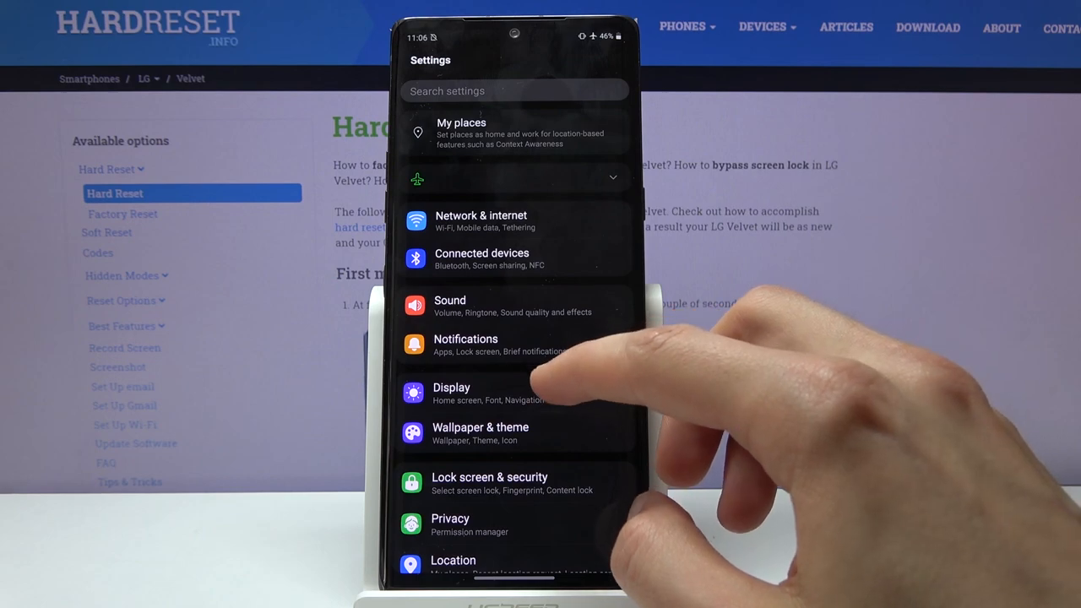
click(451, 392)
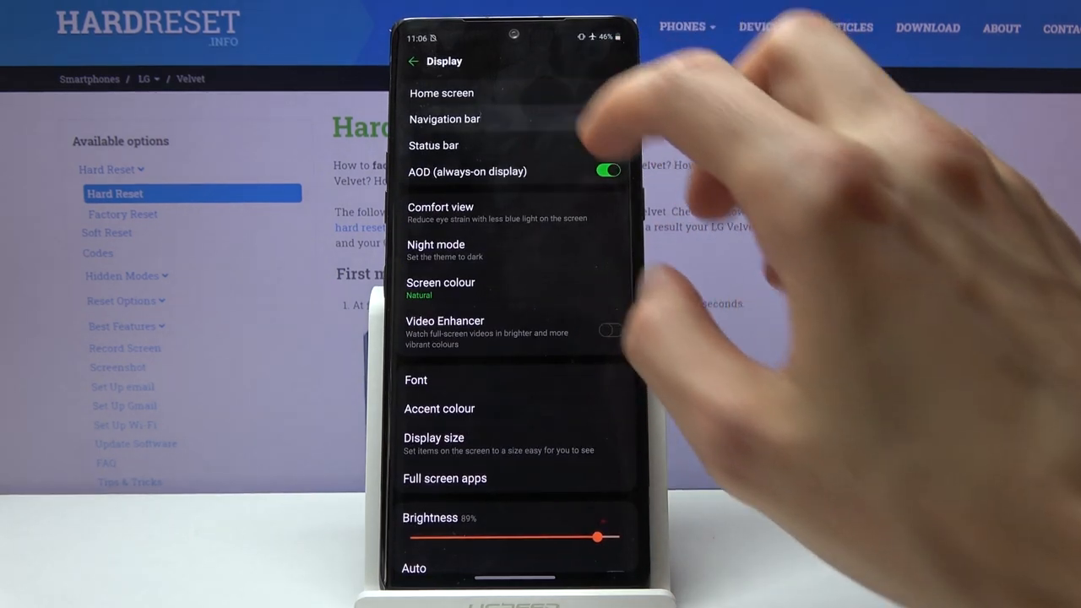
click(446, 118)
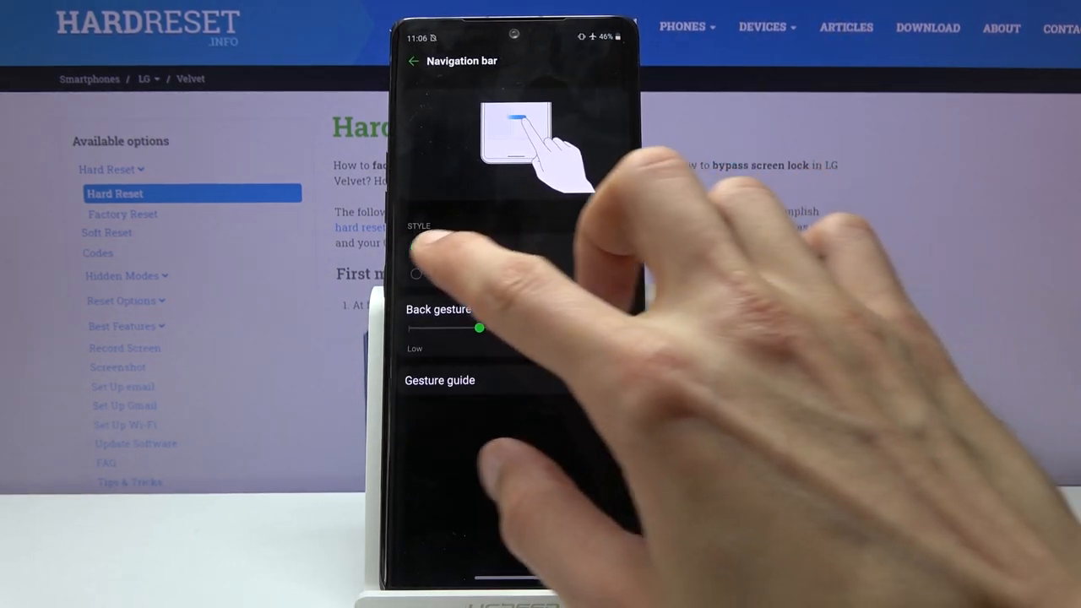
click(415, 273)
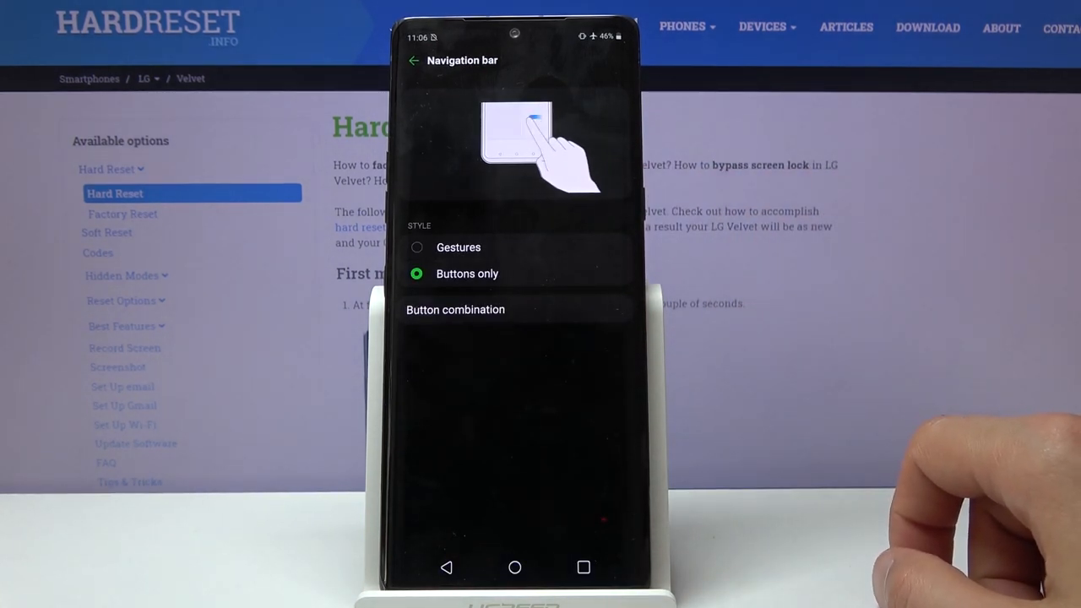
Try gestures with raised back sensitivity, settle on Buttons only, and return to Display settings.
click(416, 246)
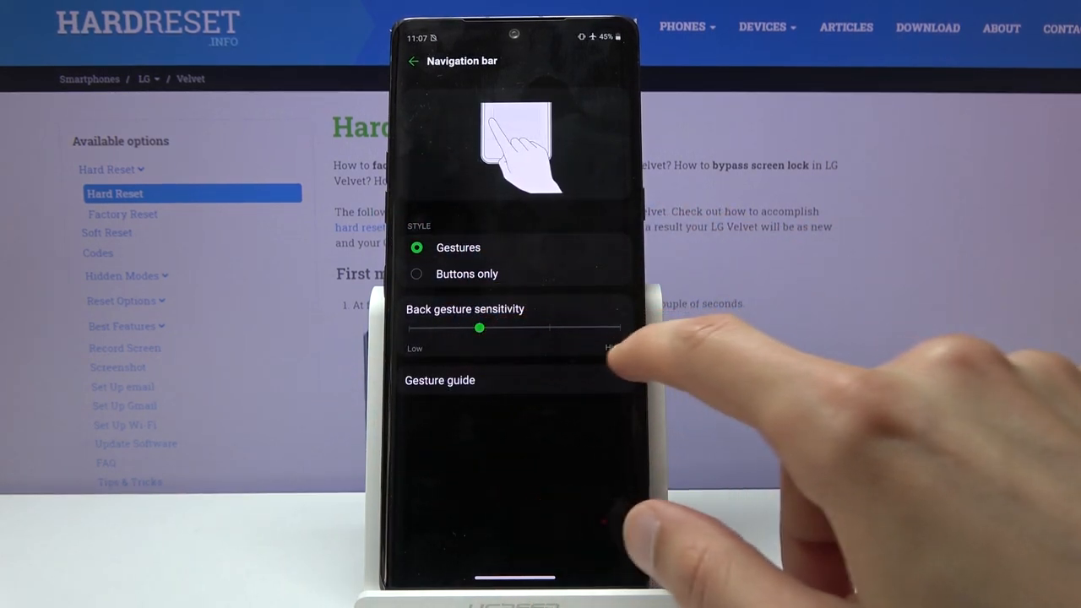
drag(480, 328, 622, 328)
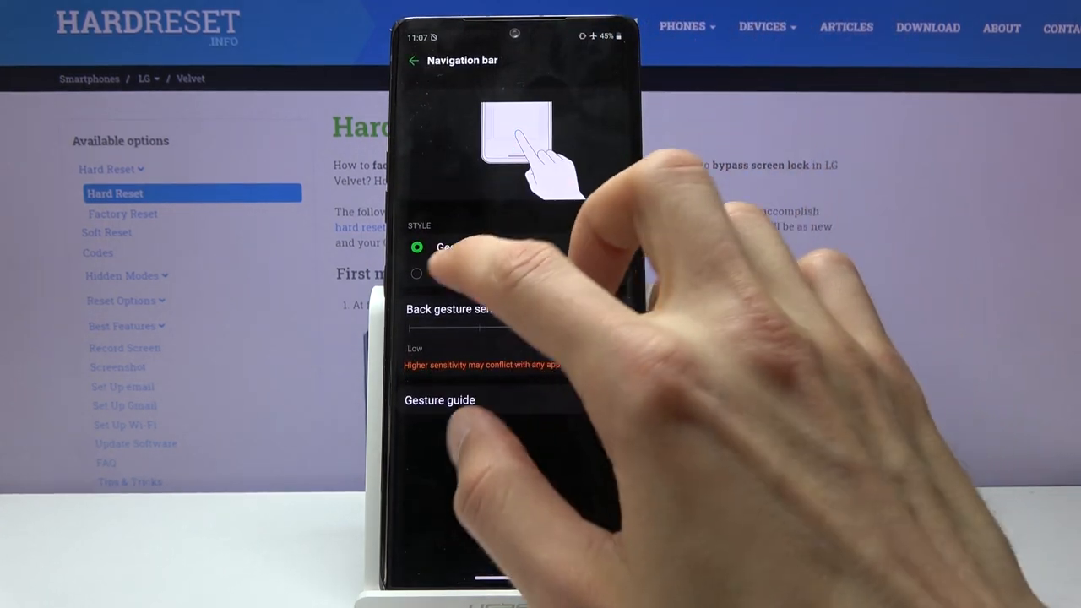
click(415, 274)
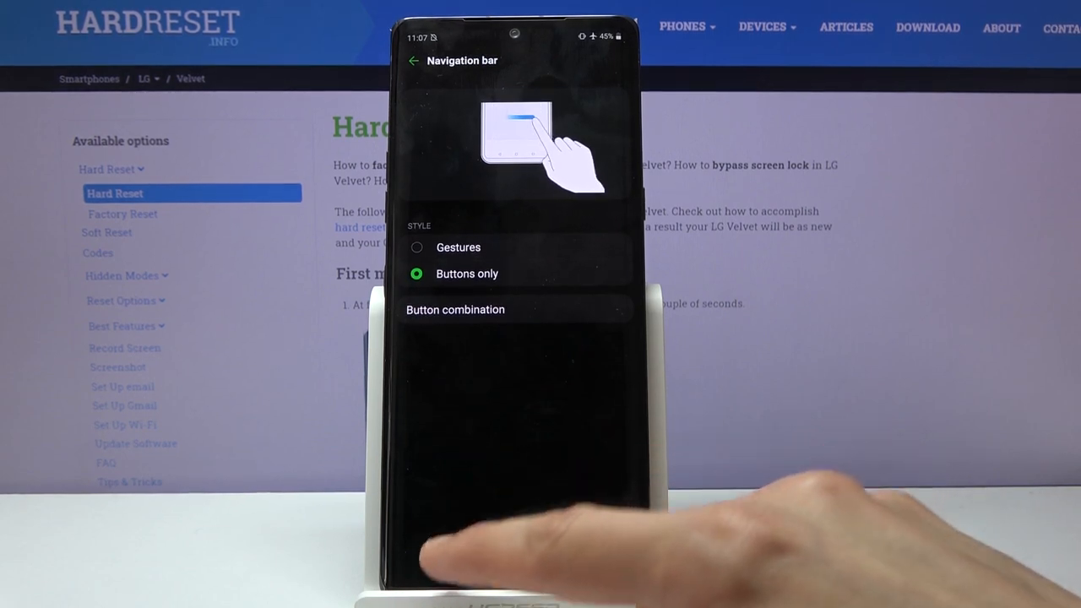
click(413, 61)
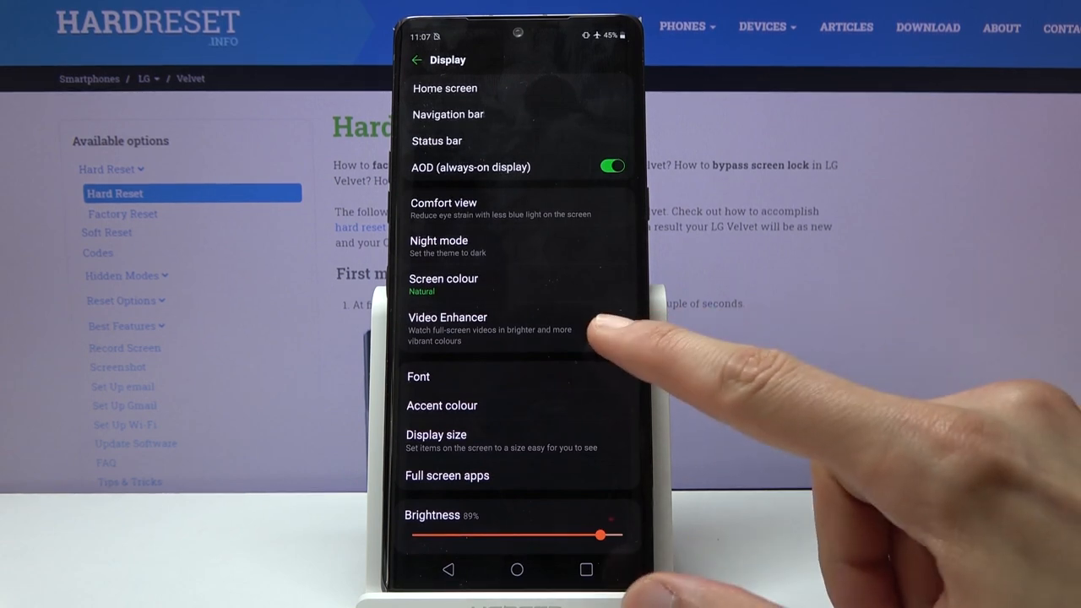
click(614, 328)
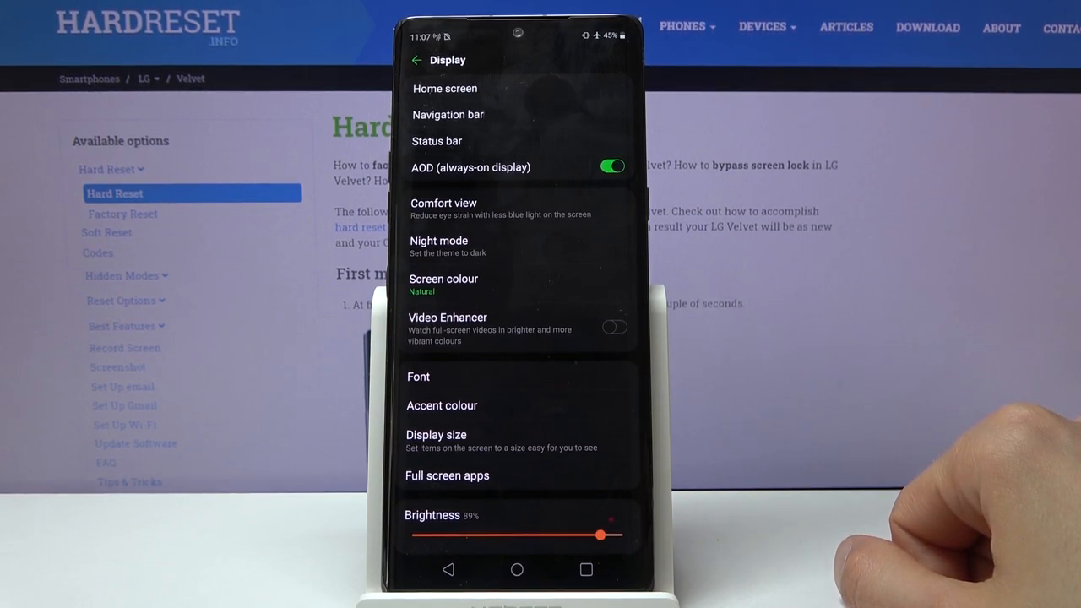
click(615, 328)
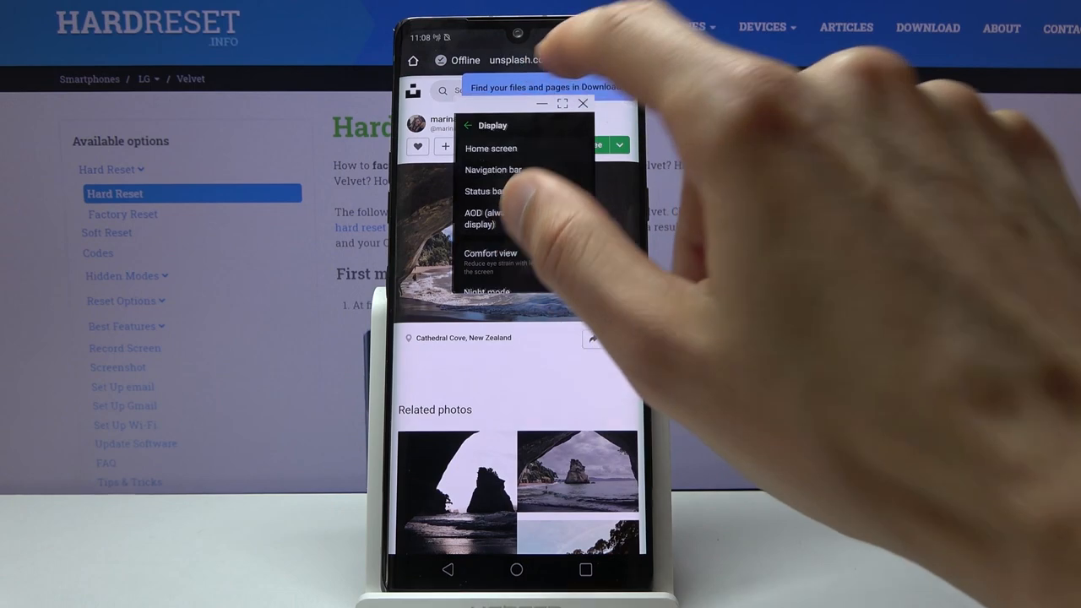
Show the home screen behind the floating Settings pop-up window.
click(517, 569)
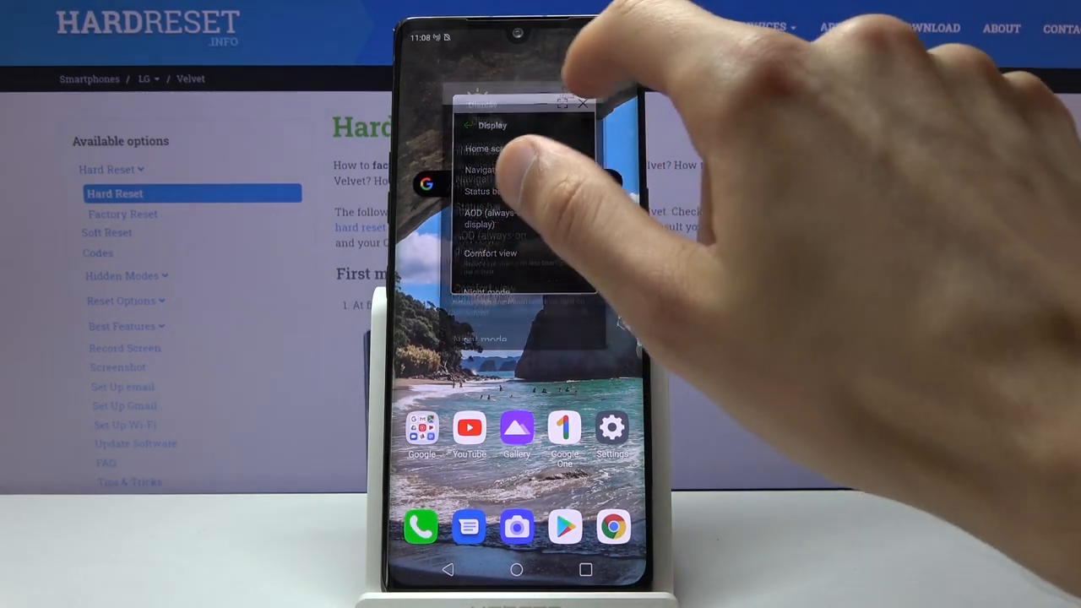
click(581, 103)
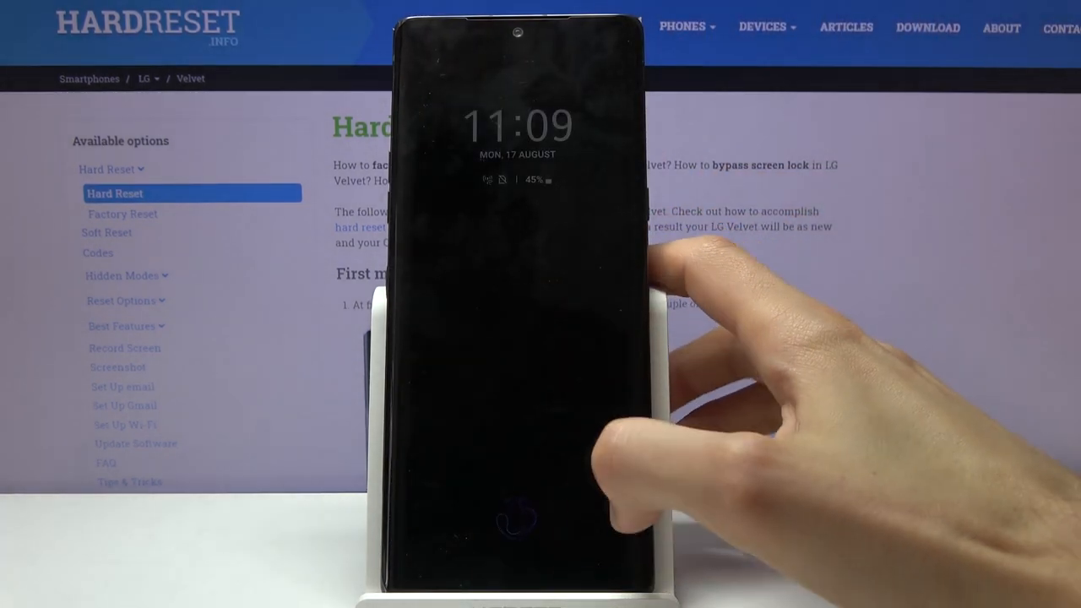
Unlock the phone and enter Lock screen & security > Fingerprints, confirming with the pattern.
click(517, 516)
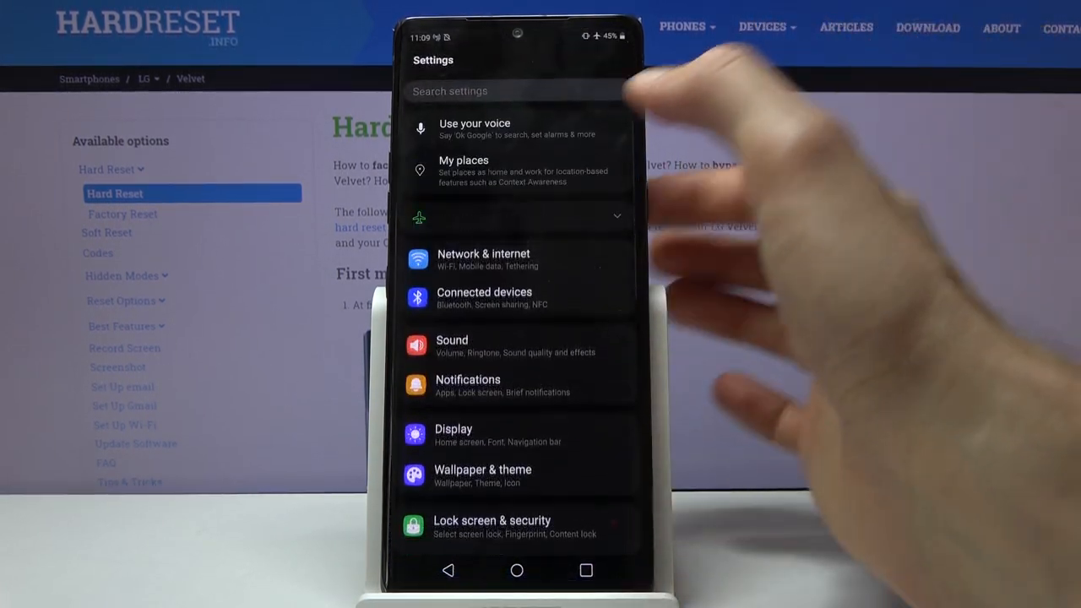
scroll(down, 3)
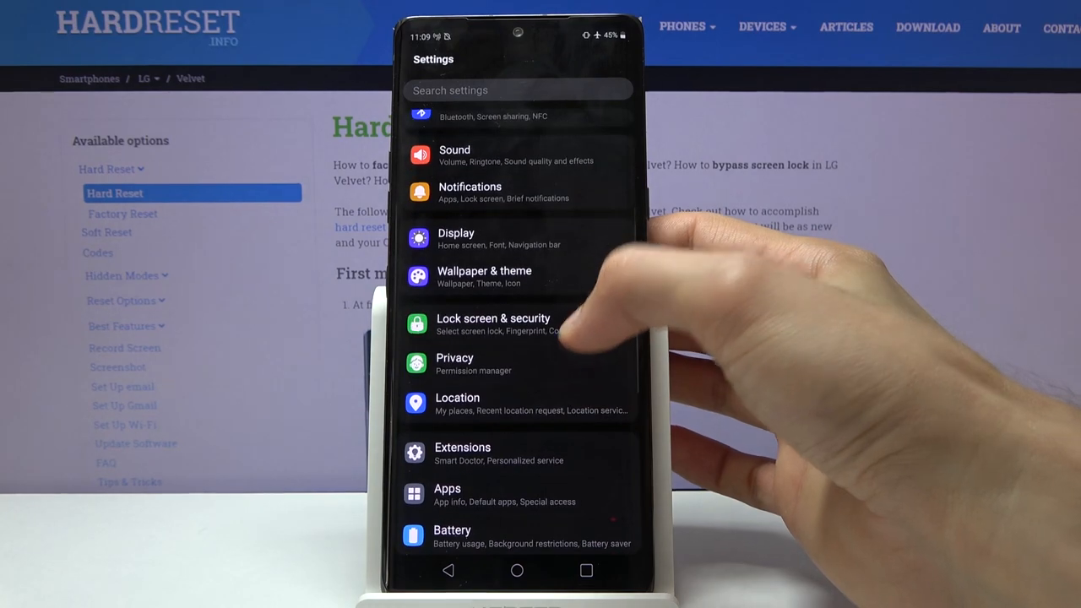
click(493, 325)
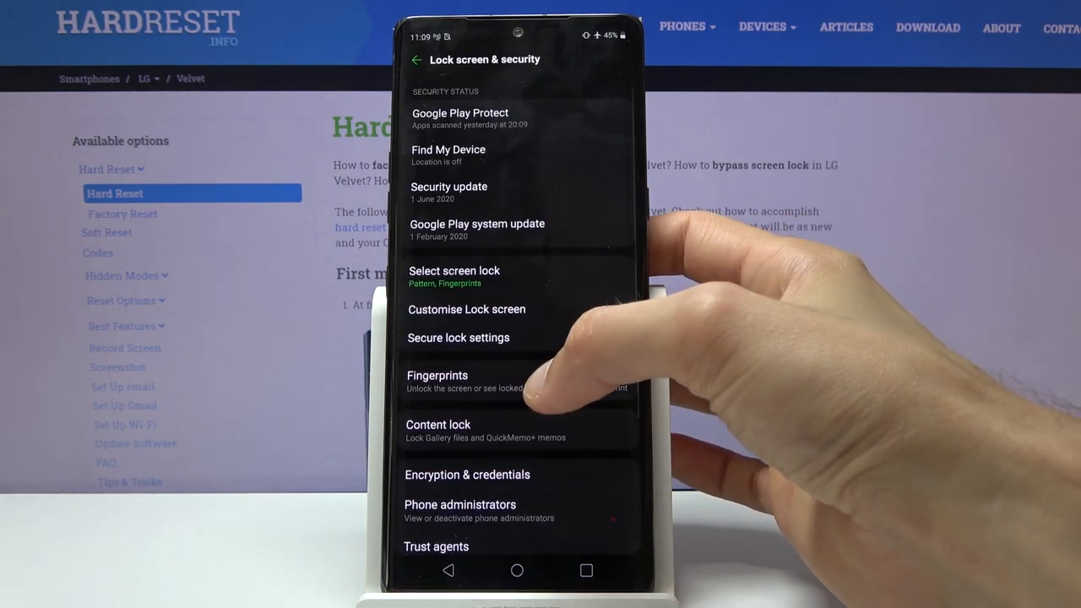
click(453, 270)
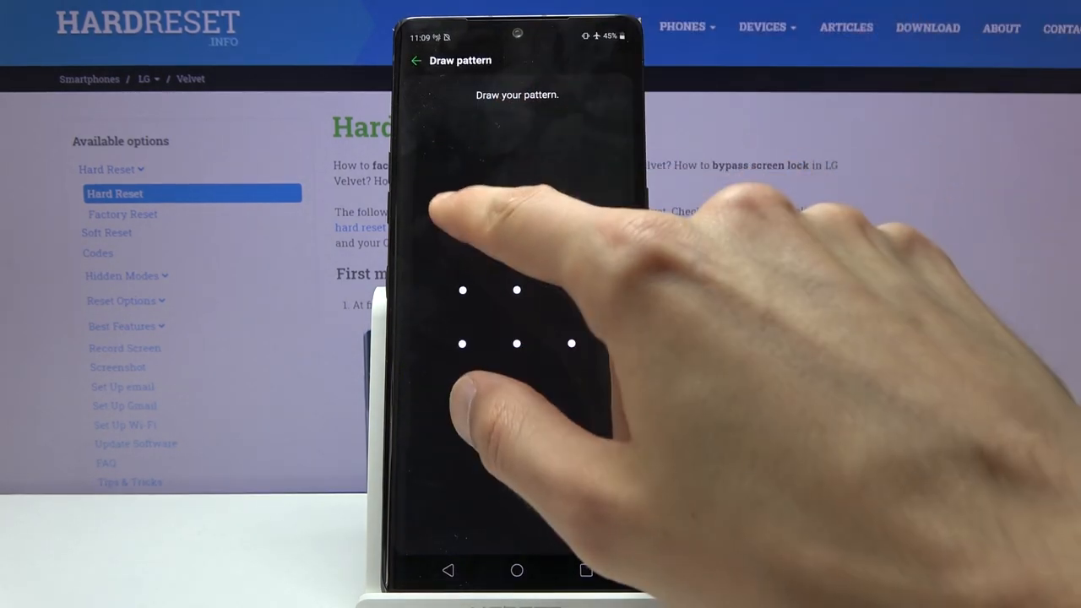
drag(462, 344, 517, 345)
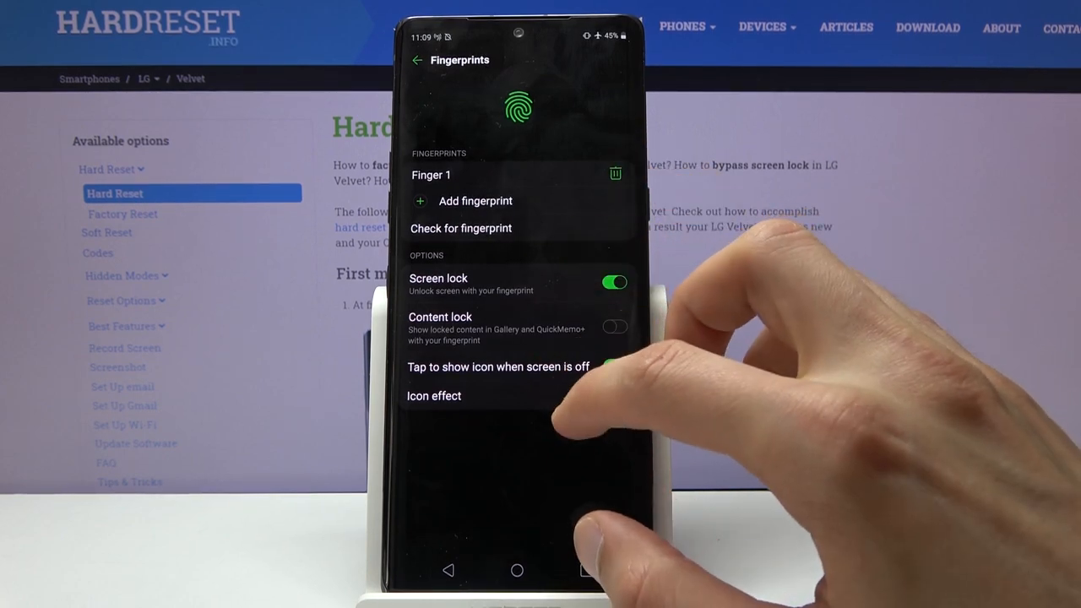
Set the fingerprint icon effect to the third option, enable Tap to show icon, and go home.
click(433, 395)
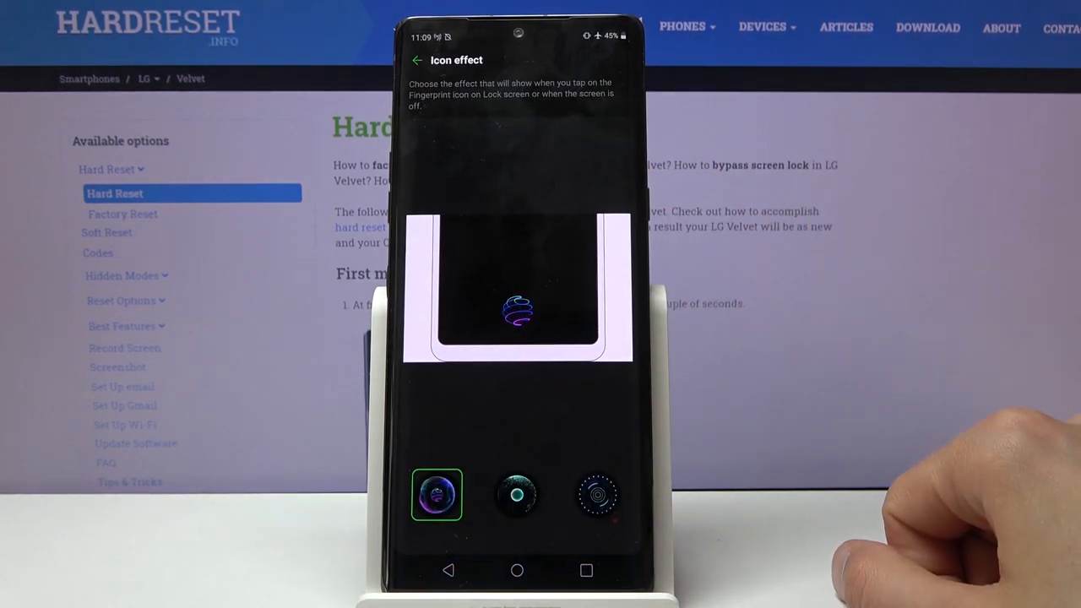
click(516, 495)
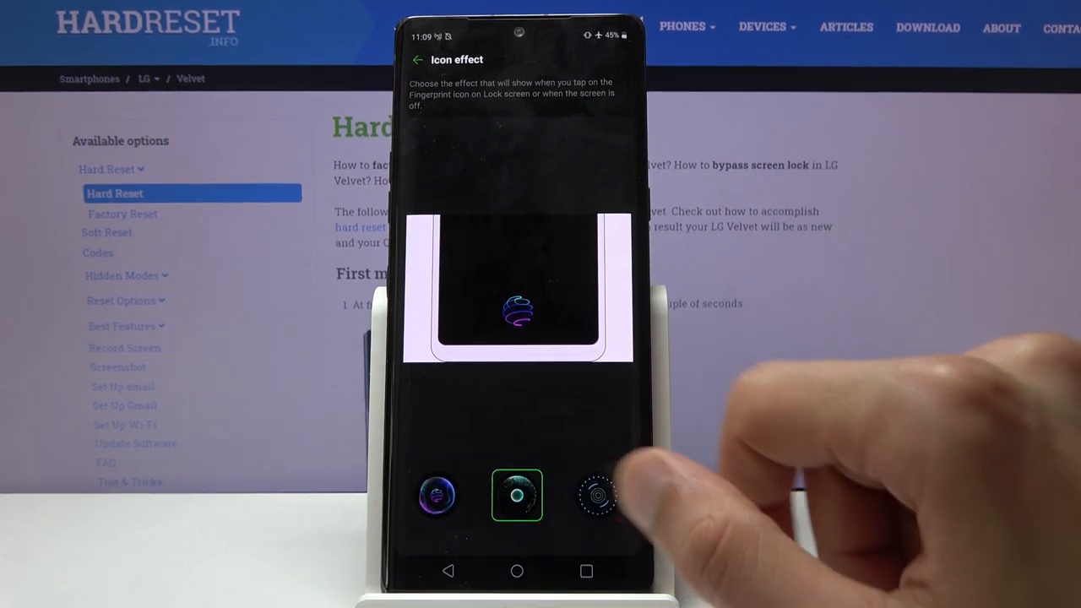
click(598, 497)
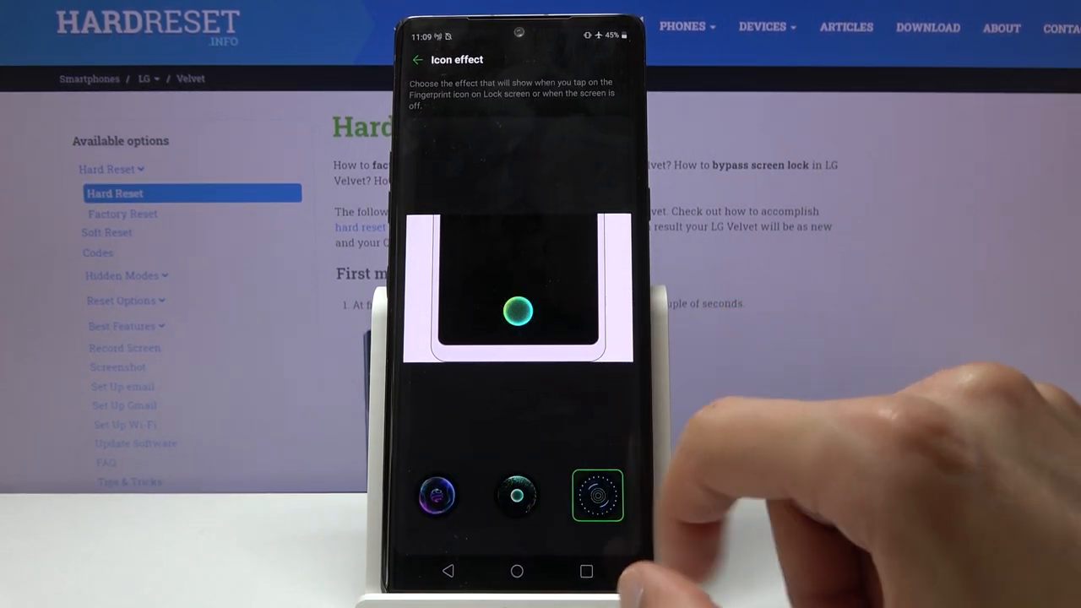
click(597, 497)
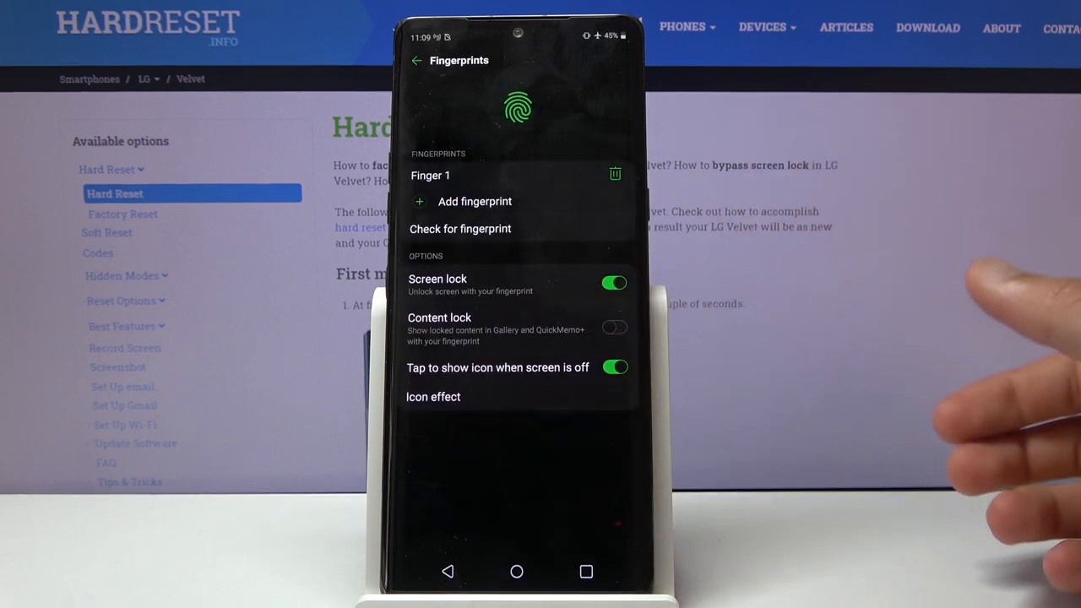
click(517, 571)
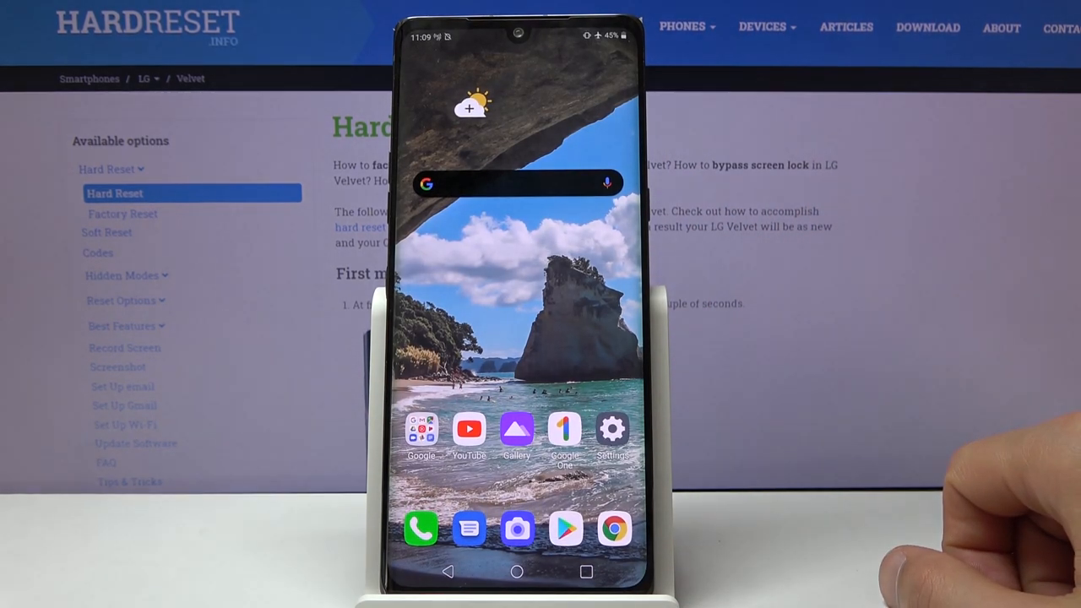